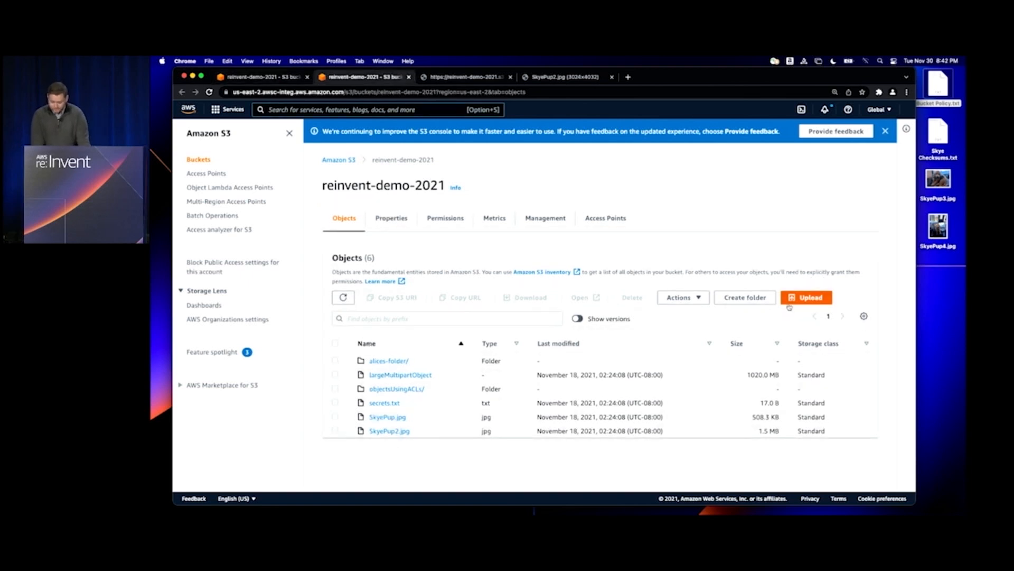
Stage SkyePup3.jpg (1.5 MB) for upload to reinvent-demo-2021 and expand its Properties to Additional checksums
left_click(806, 296)
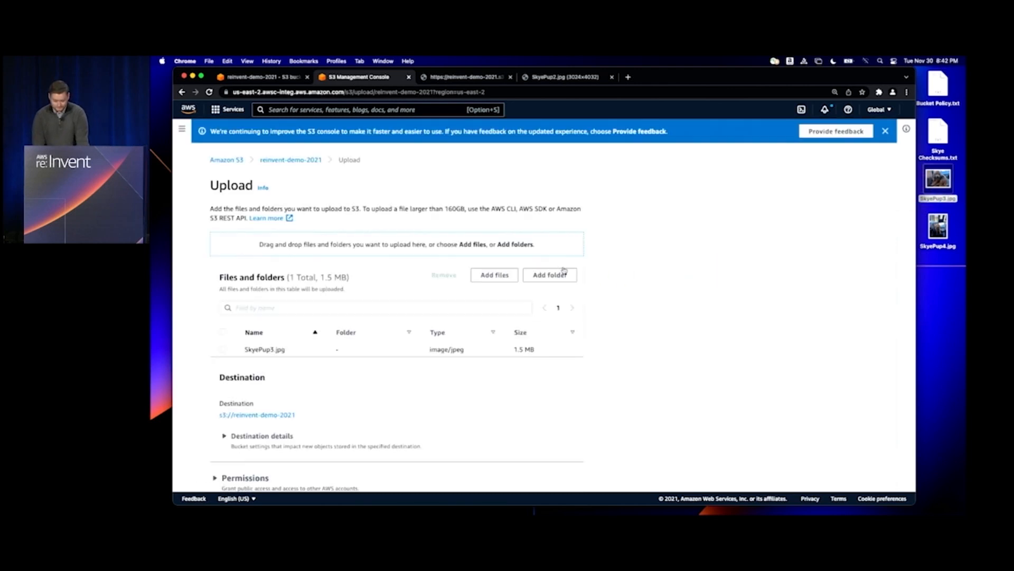
scroll("down", 3)
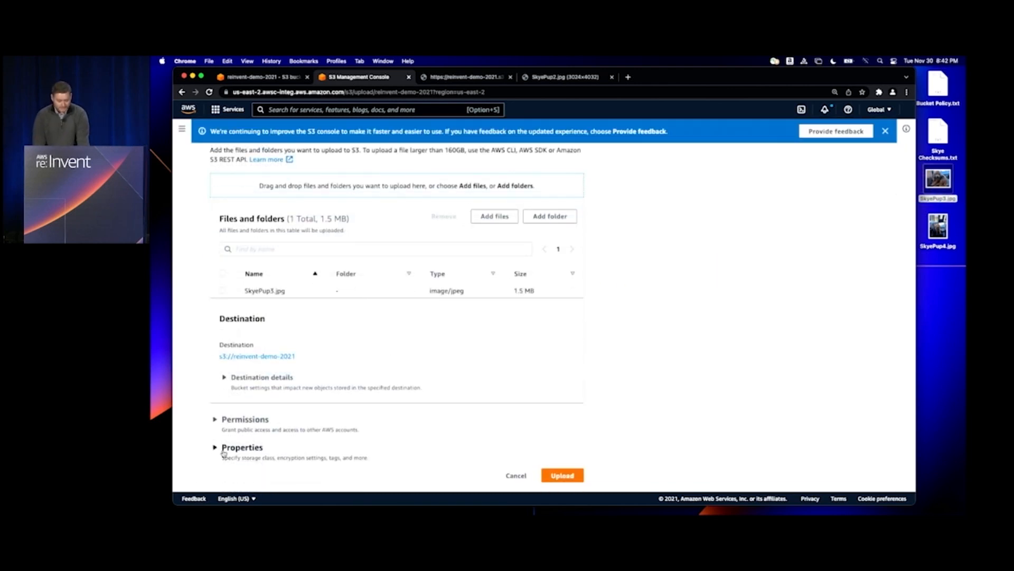
left_click(242, 447)
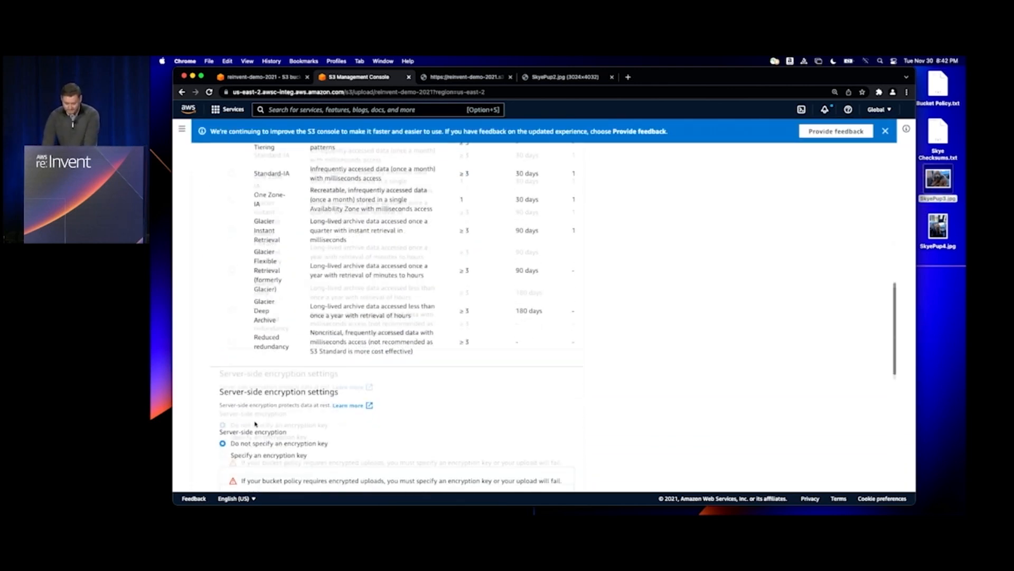
scroll("down", 3)
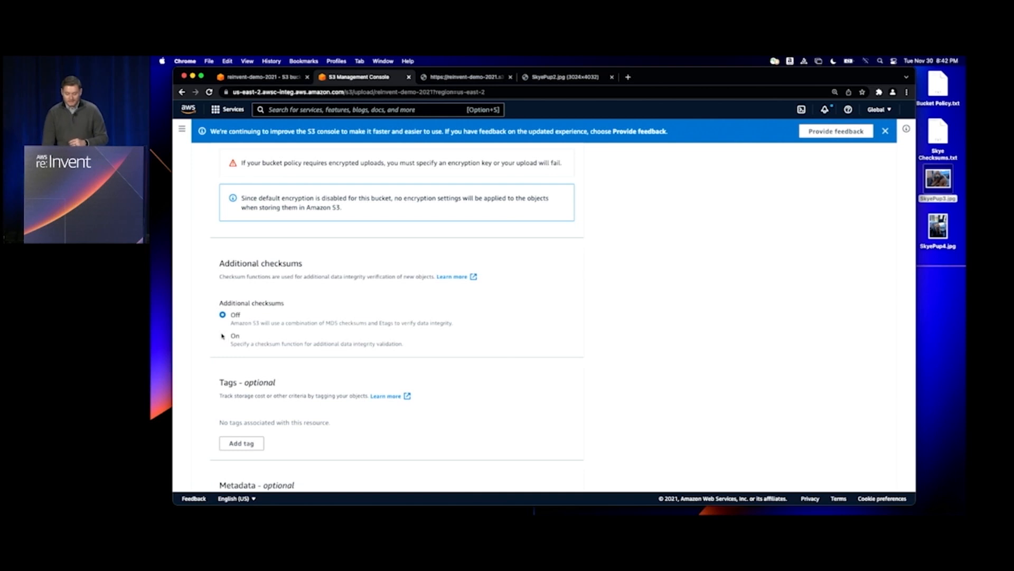
Enable additional checksums with SHA-256 and attempt the upload with a pasted precalculated value that mismatches
left_click(223, 335)
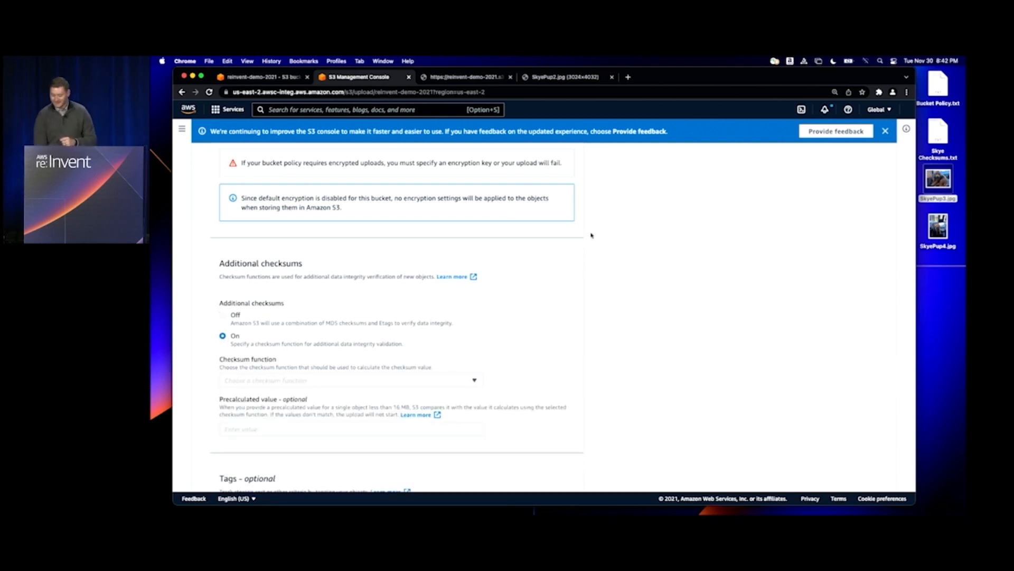
double_click(938, 133)
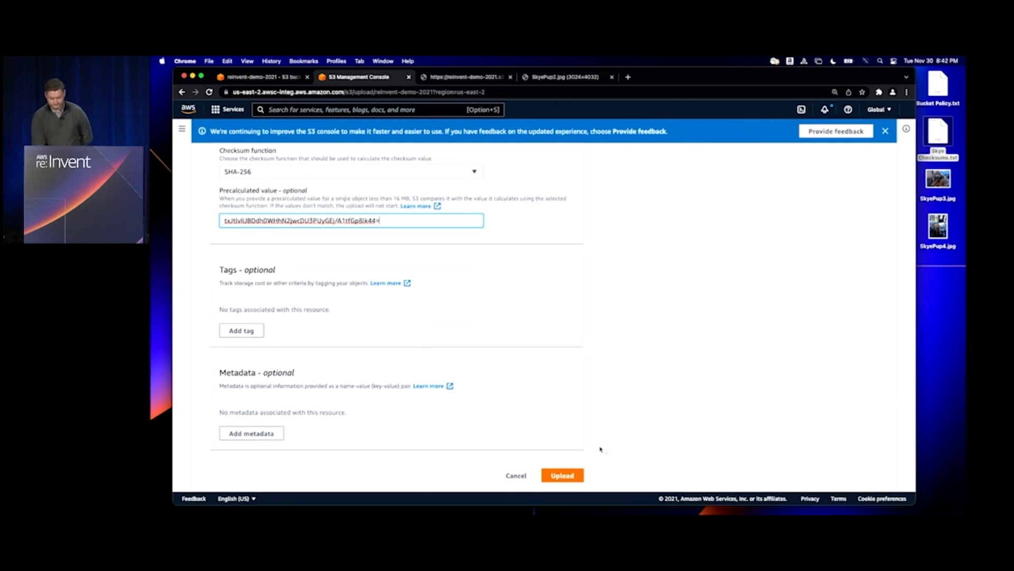
left_click(561, 474)
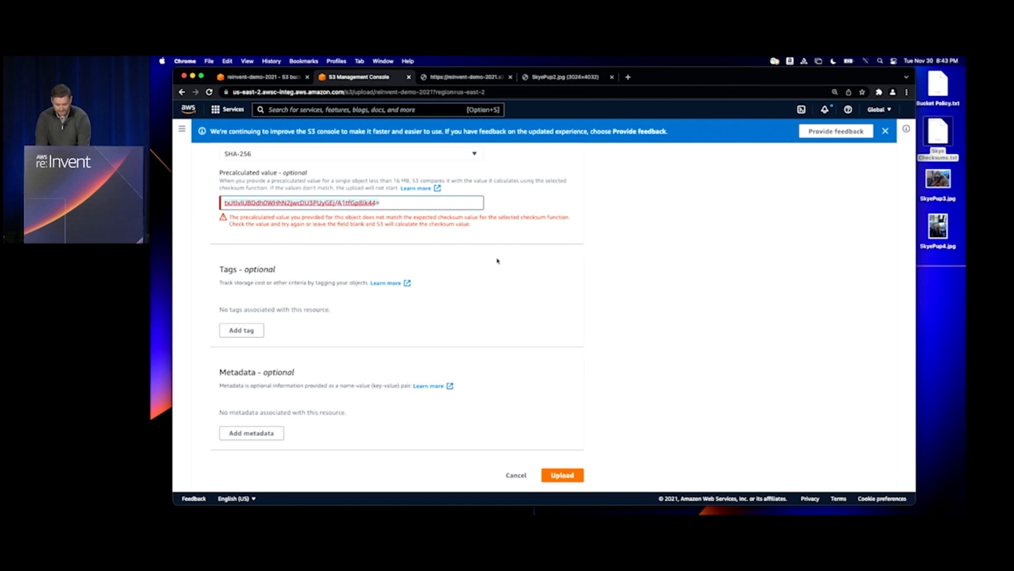
type("SnCKGRJcwmxCUVfhmZSg//oiA/HRzdEfqwOWfzJnXoo=")
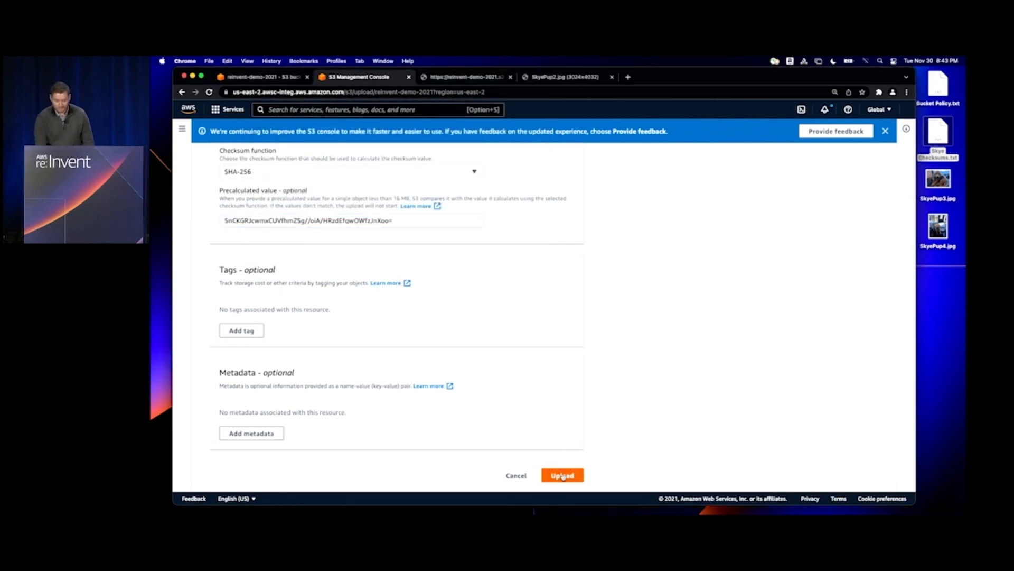
Upload SkyePup3.jpg to reinvent-demo-2021, return to the bucket and begin another upload
left_click(561, 474)
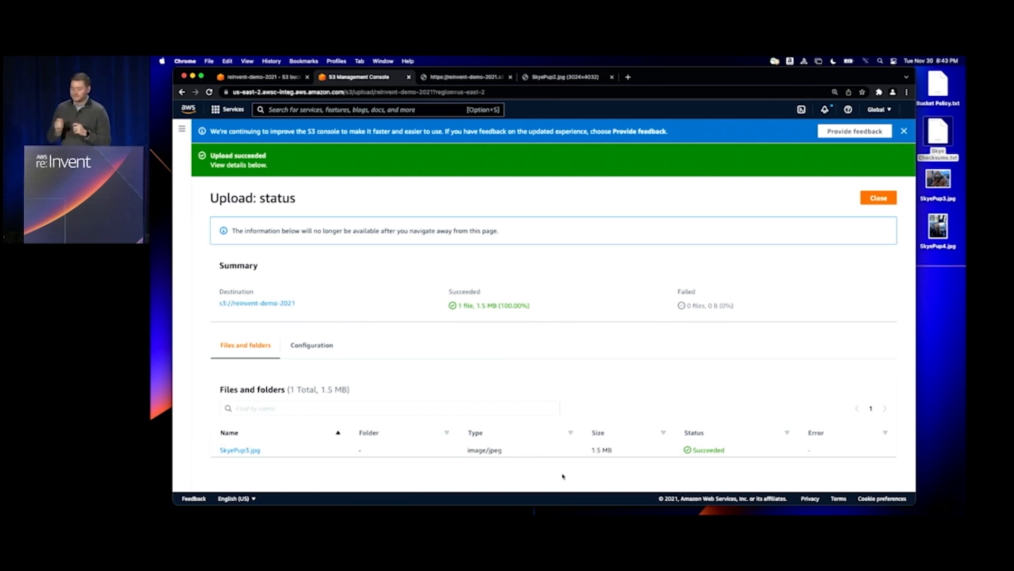
mouse_move(704, 303)
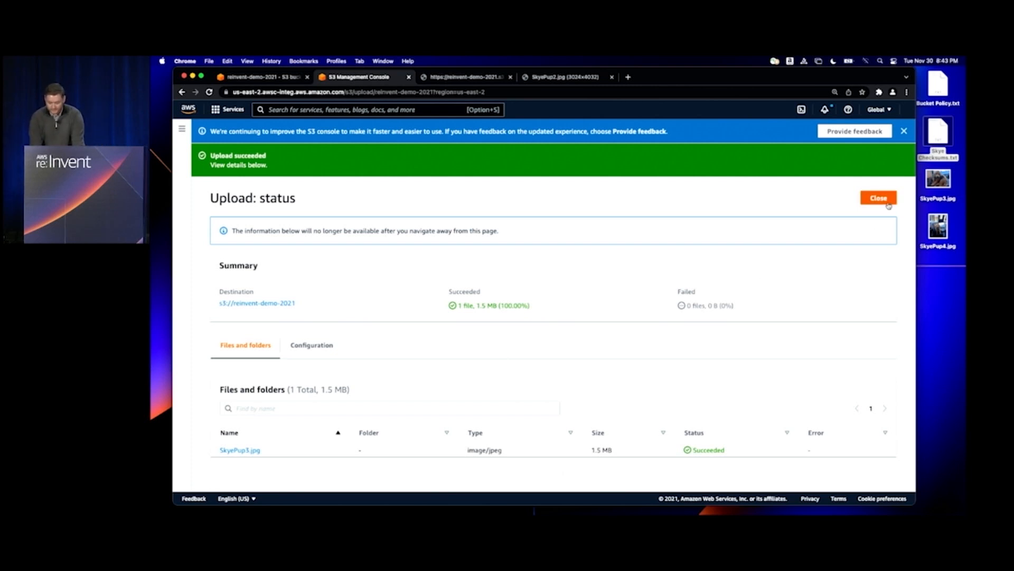
left_click(877, 198)
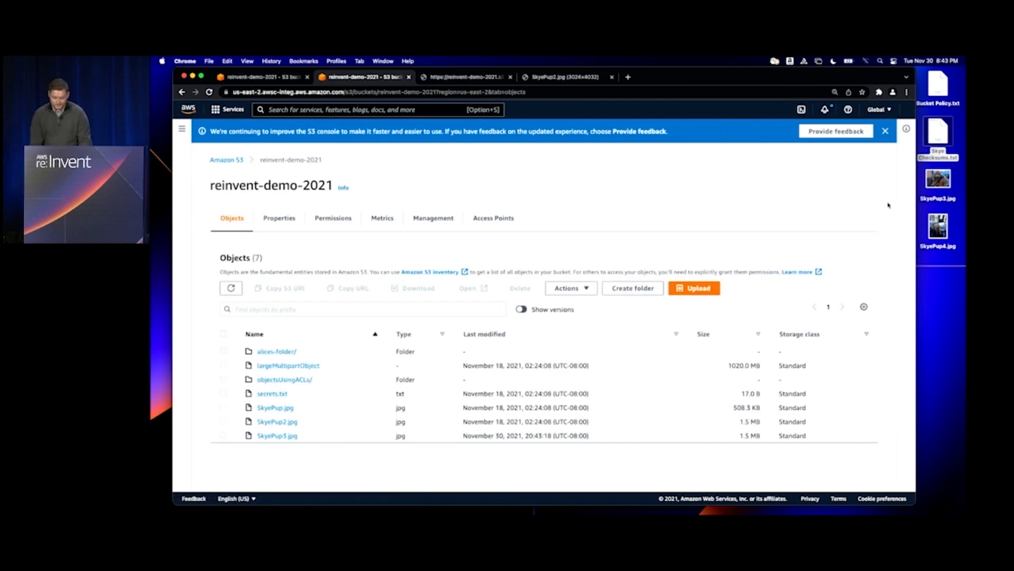
left_click(693, 287)
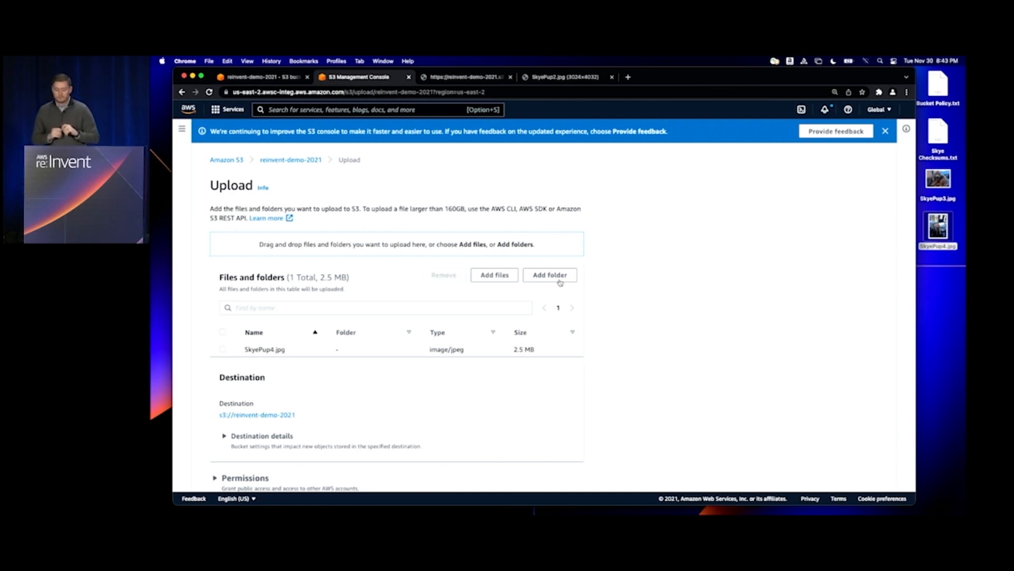
Stage SkyePup4.jpg with additional checksums on using SHA-256 and no precalculated value
scroll("down", 3)
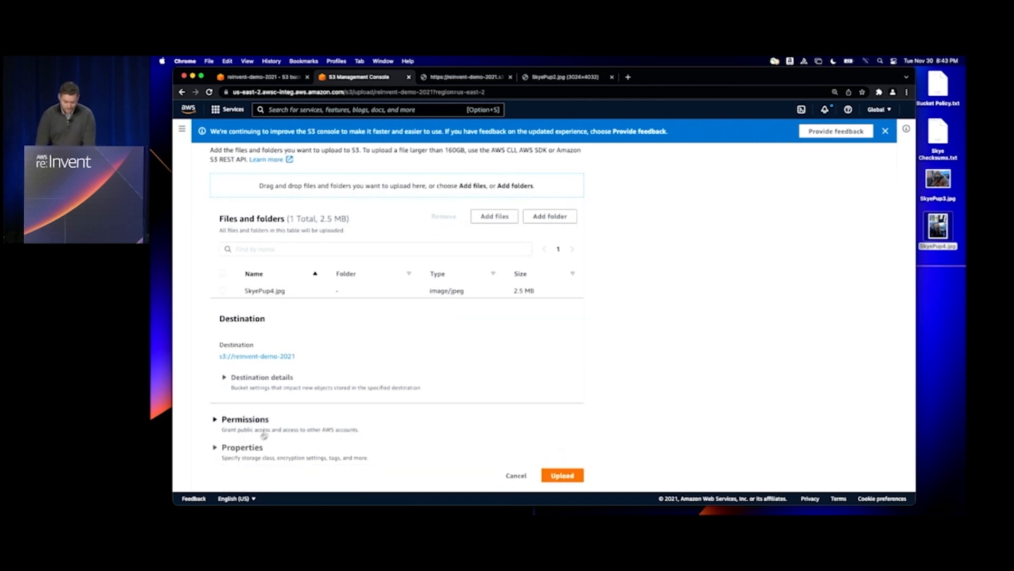
scroll("down", 3)
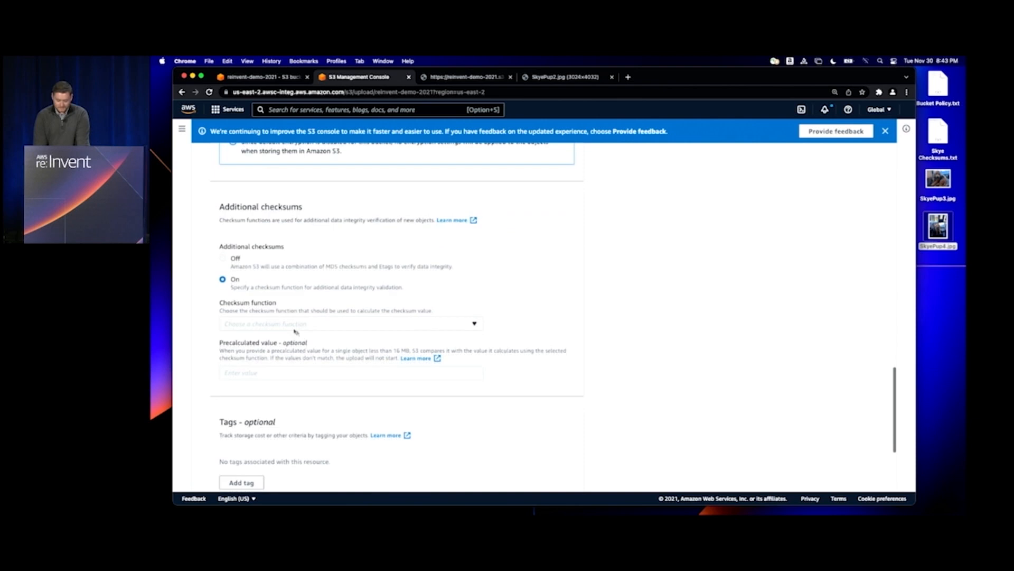
left_click(350, 323)
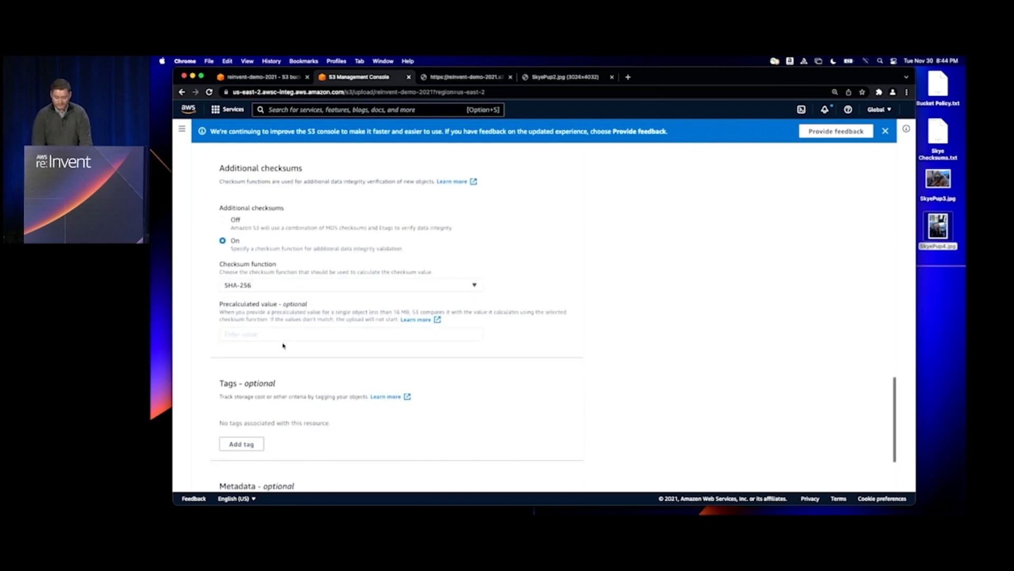
scroll("down", 3)
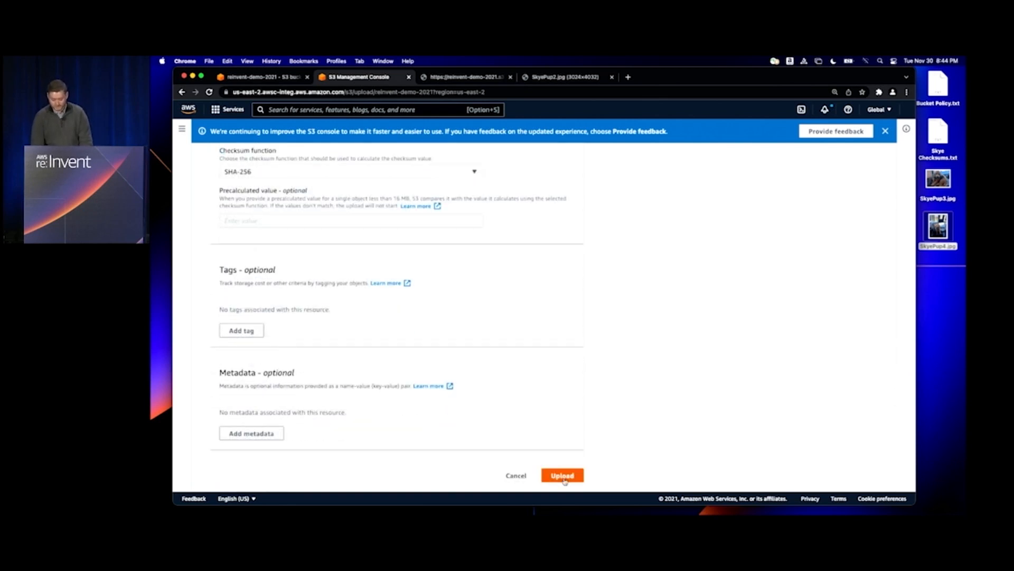
Upload SkyePup4.jpg (2.5 MB) to reinvent-demo-2021 and confirm success
left_click(561, 475)
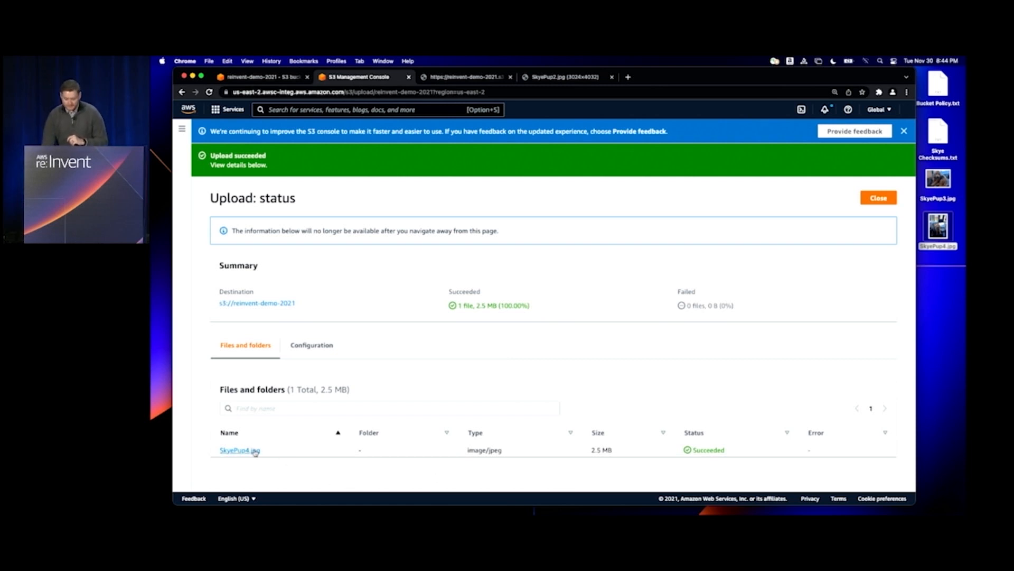
View SkyePup4.jpg's object details: storage class, encryption and SHA-256 additional checksum
left_click(240, 451)
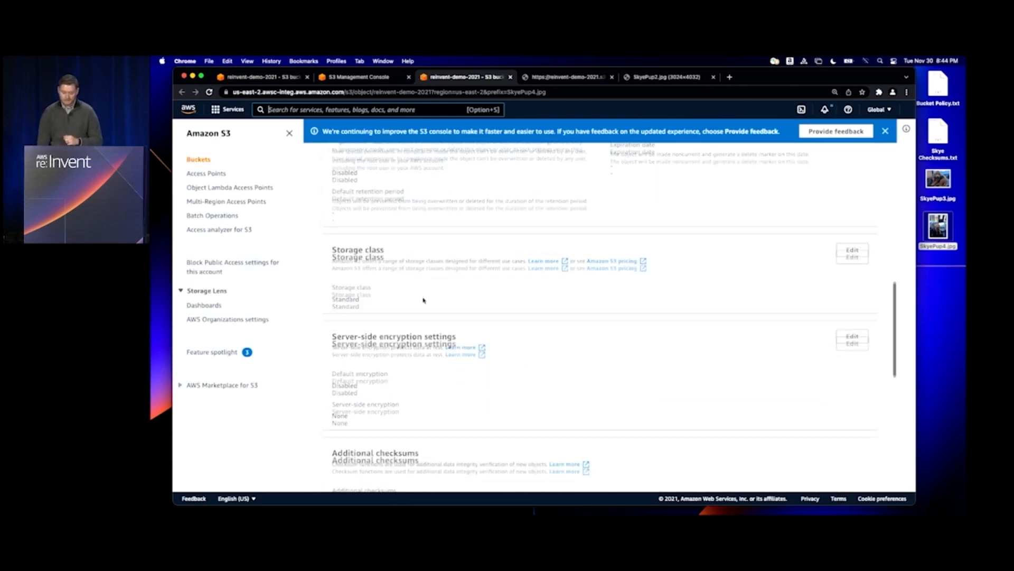
scroll("down", 3)
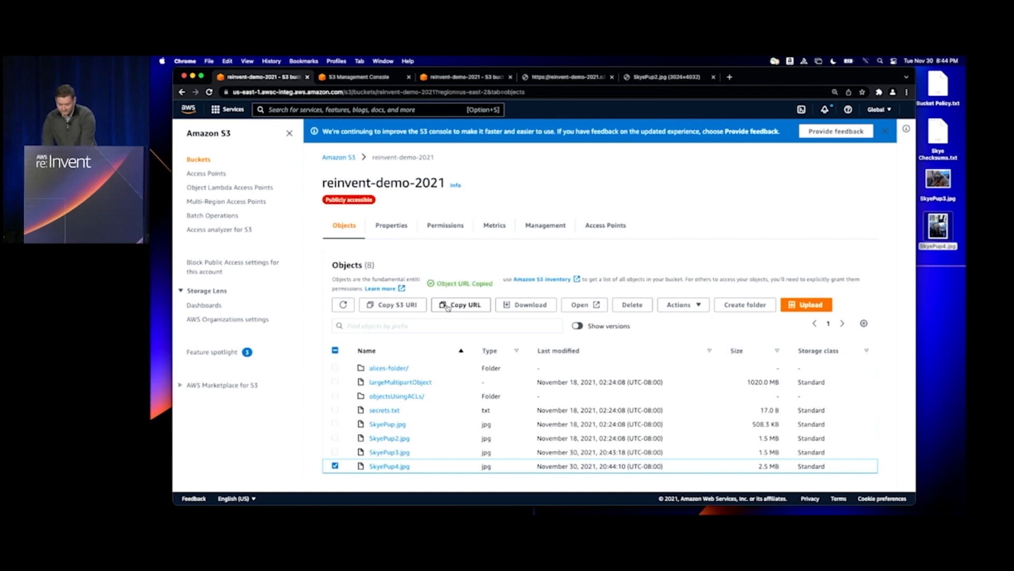
Open SkyePup4.jpg's copied object URL in a new tab to display the dog photo
left_click(583, 304)
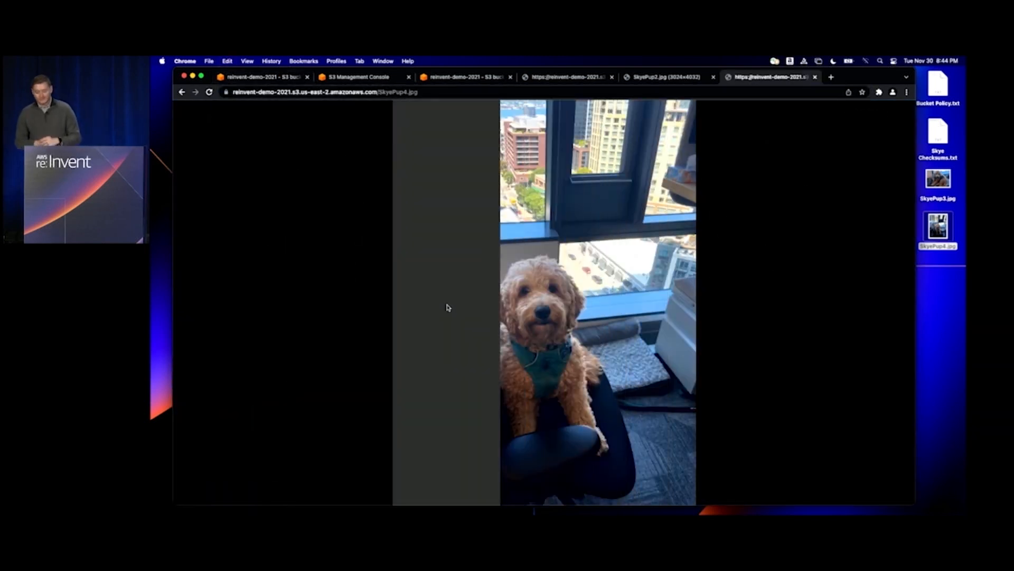